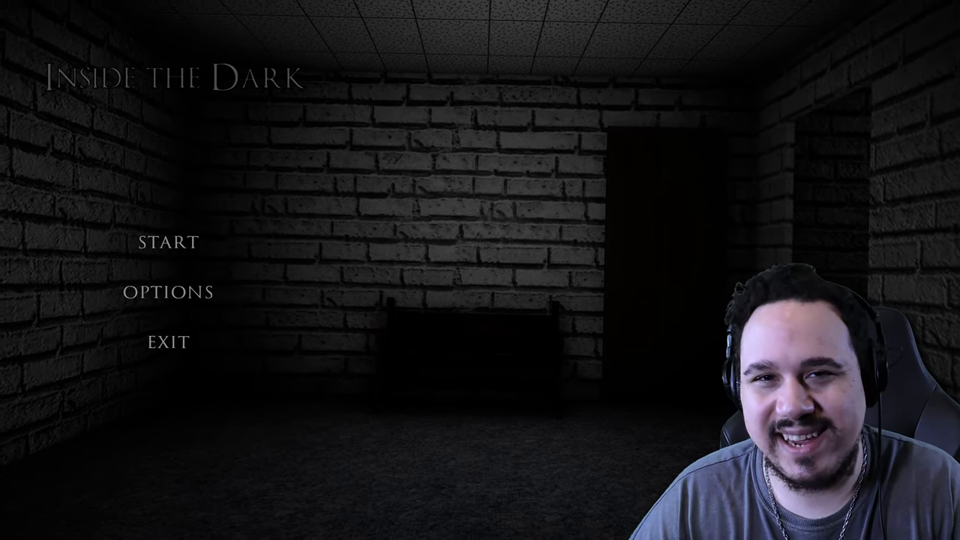
pyautogui.click(168, 241)
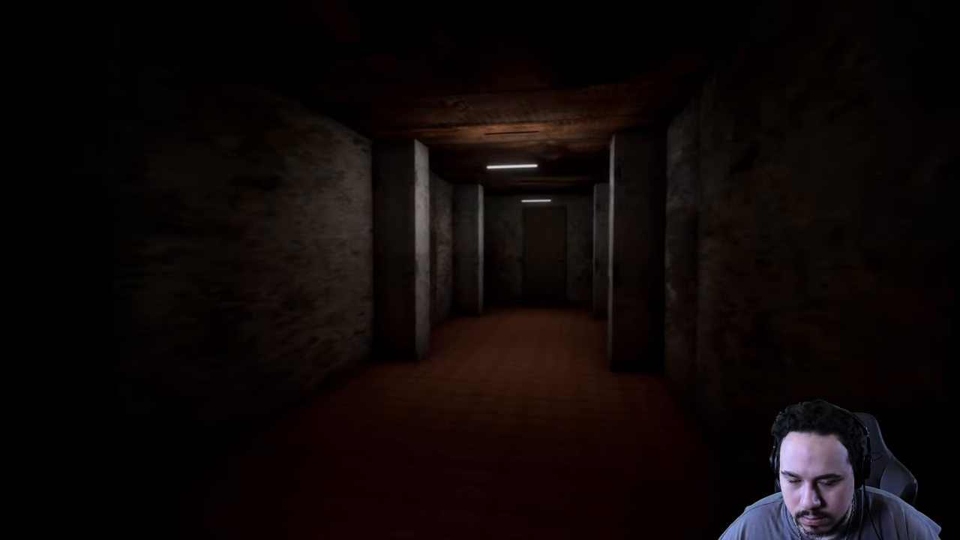
pyautogui.moveTo(480, 270)
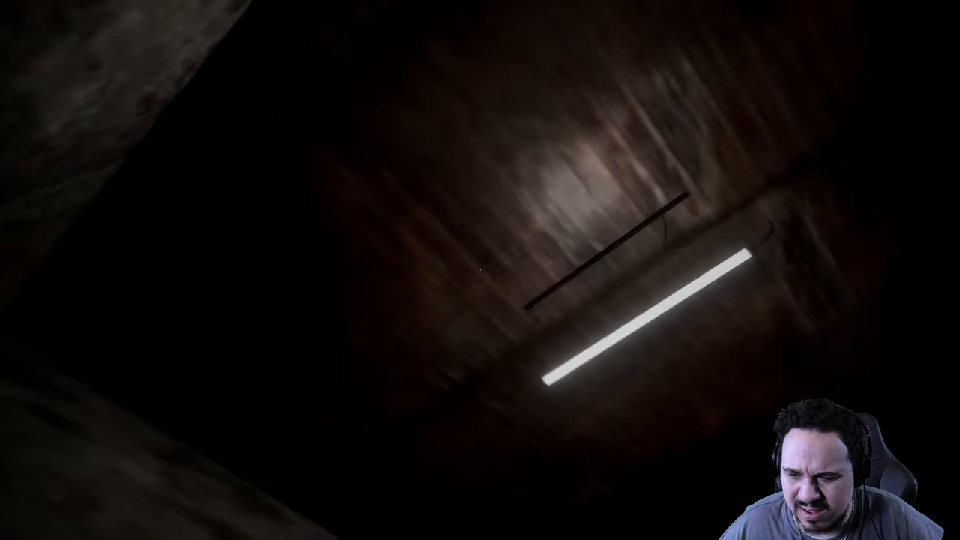
pyautogui.moveTo(480, 270)
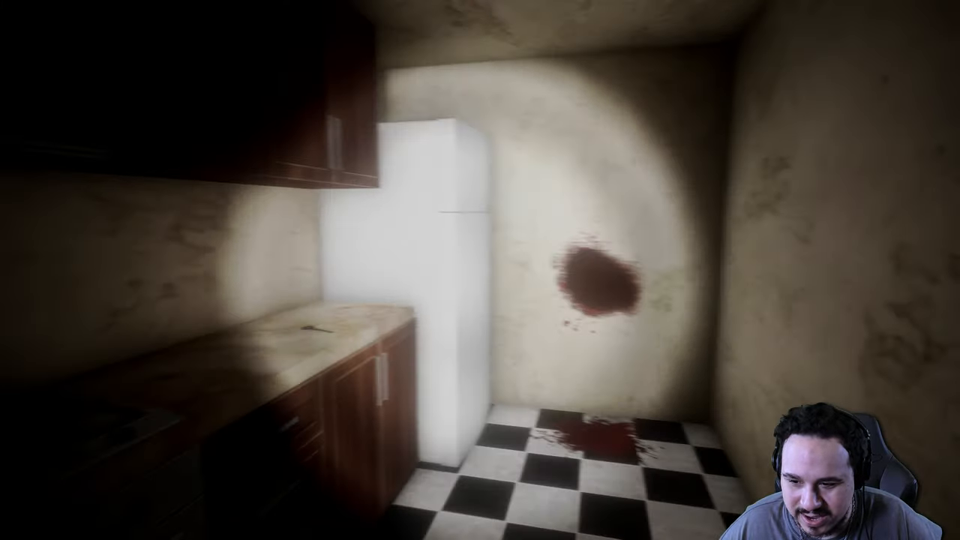
pyautogui.moveTo(480, 270)
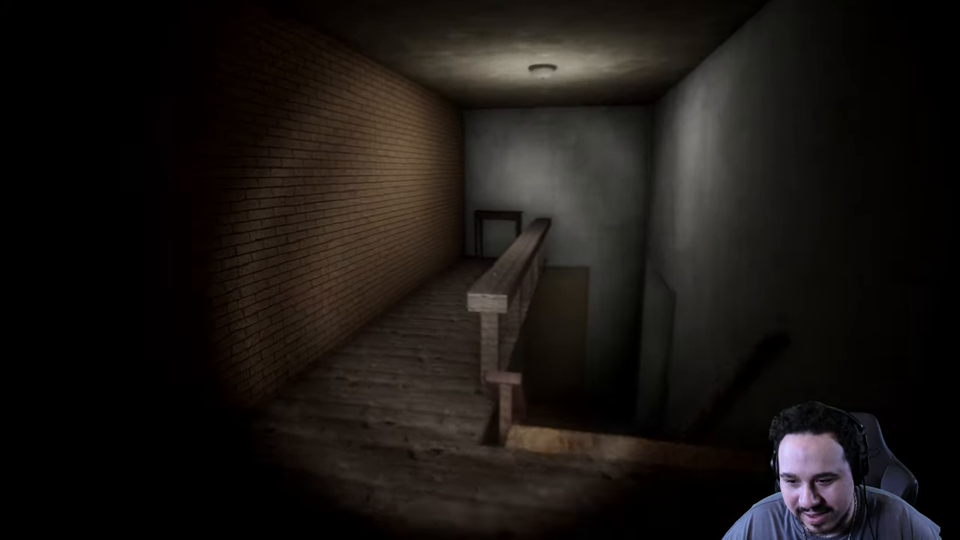
pyautogui.press('w')
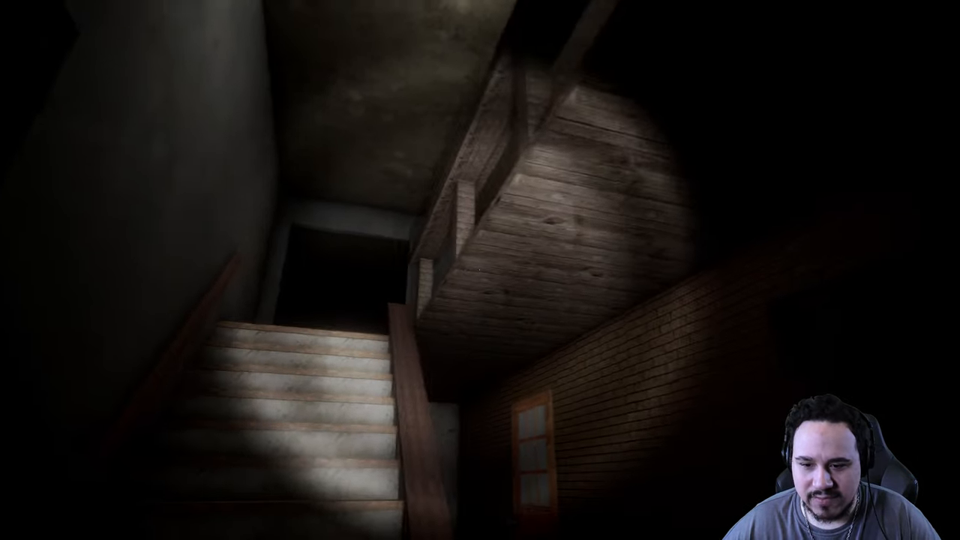
pyautogui.moveTo(480, 270)
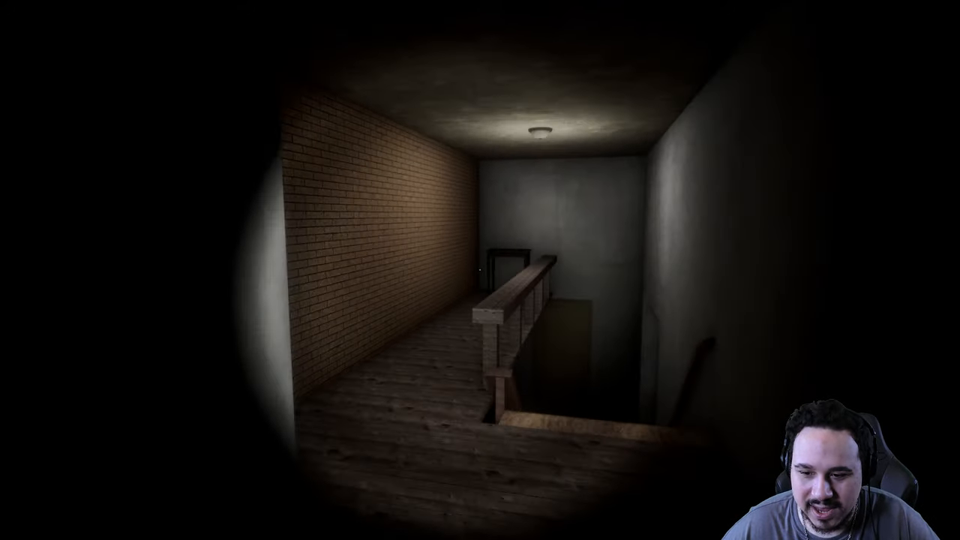
pyautogui.moveTo(480, 270)
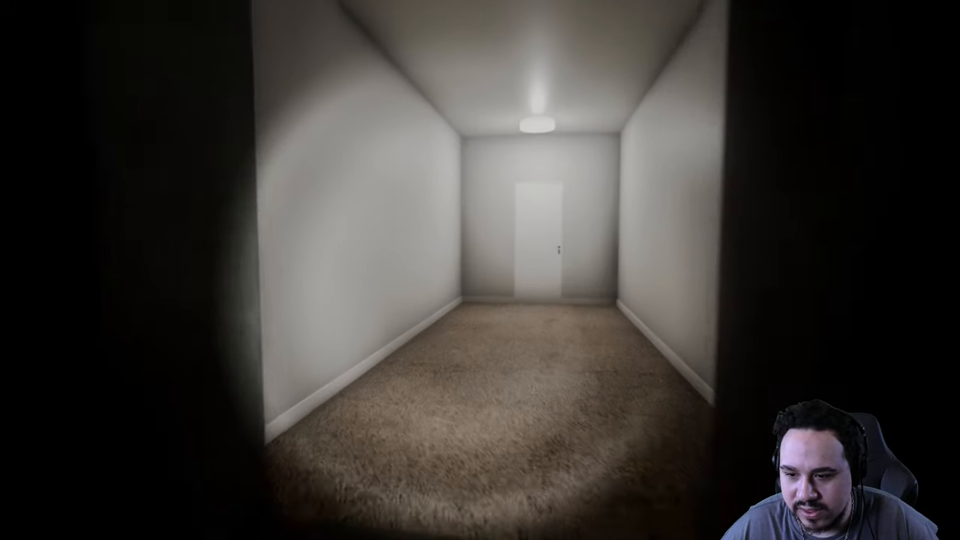
pyautogui.press('w')
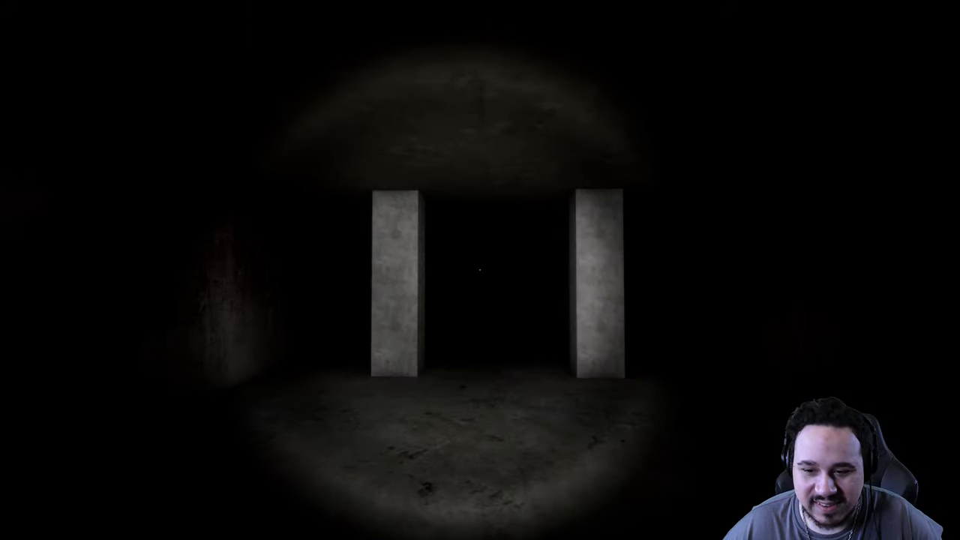
pyautogui.press('w')
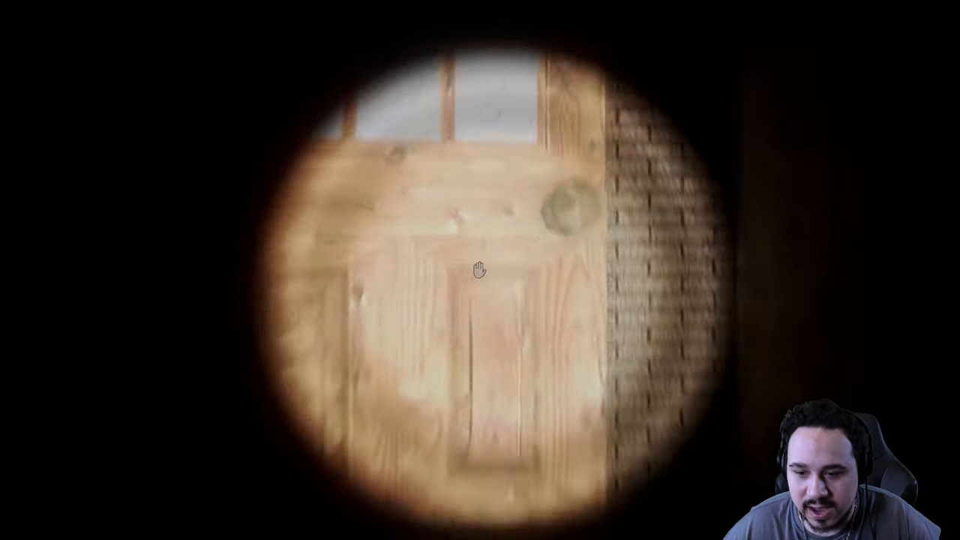
pyautogui.click(480, 270)
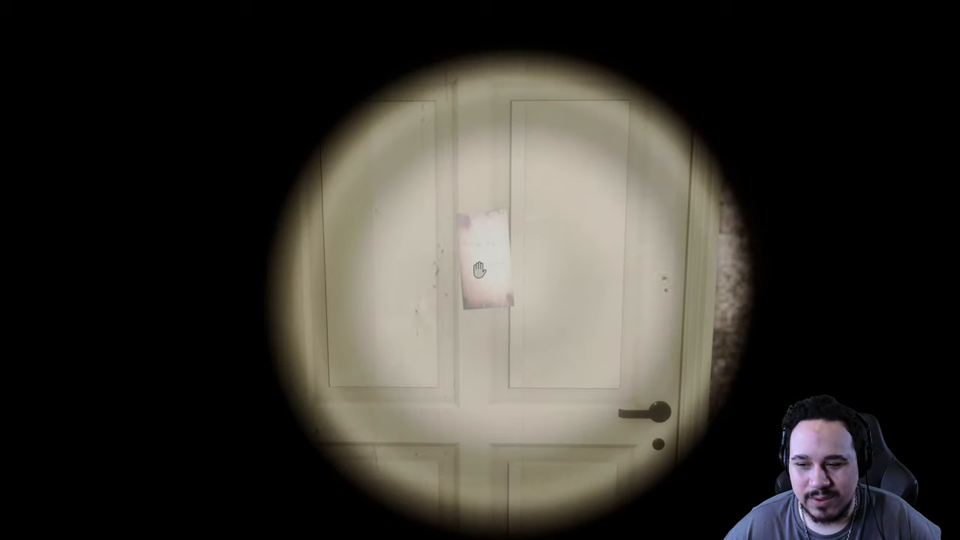
pyautogui.click(480, 270)
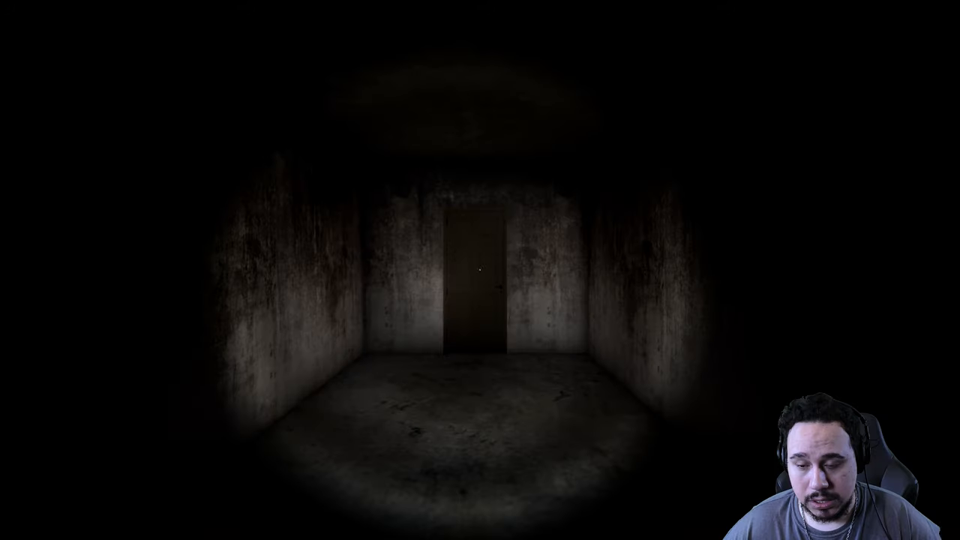
pyautogui.press('w')
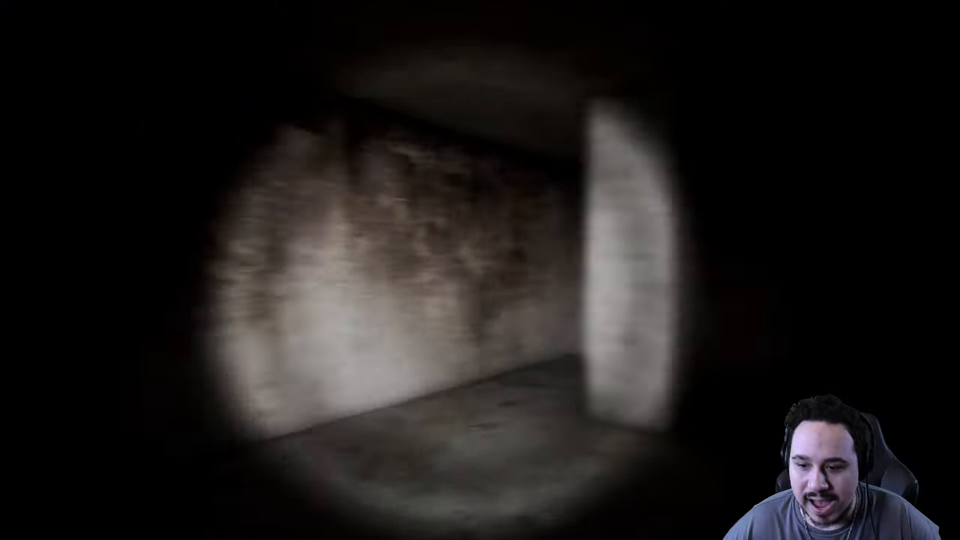
pyautogui.moveTo(480, 270)
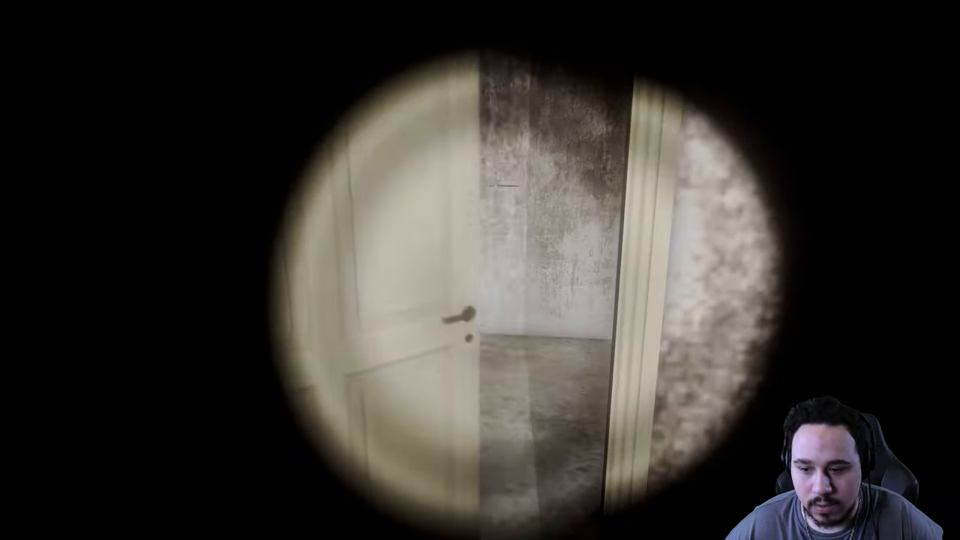